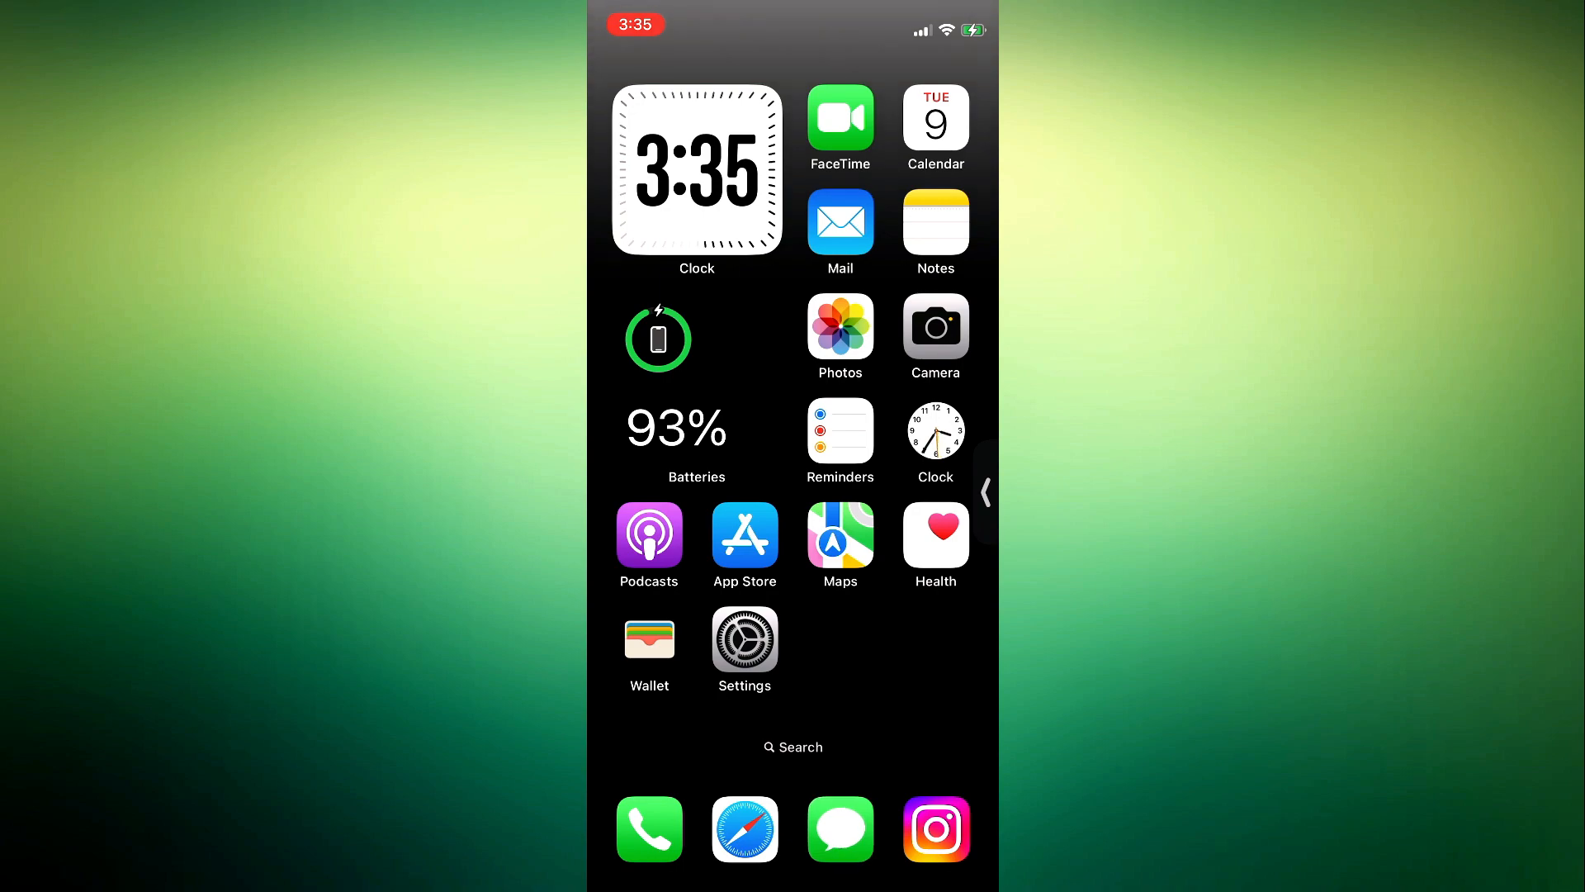
Launch Settings from the home screen and open the Messages page
click(744, 641)
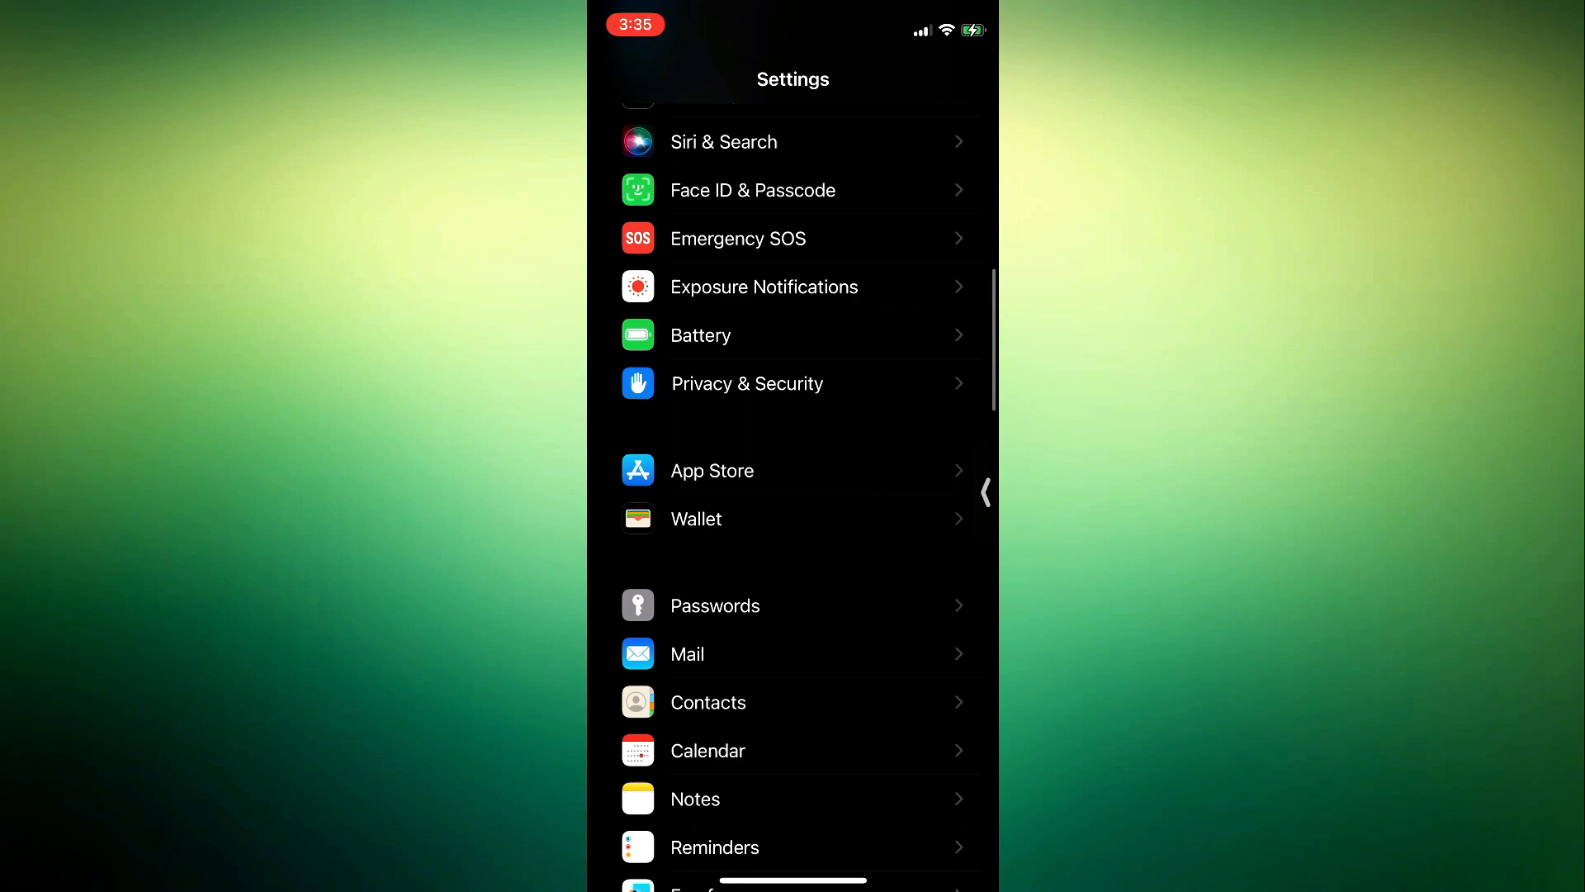
scroll(down, 3)
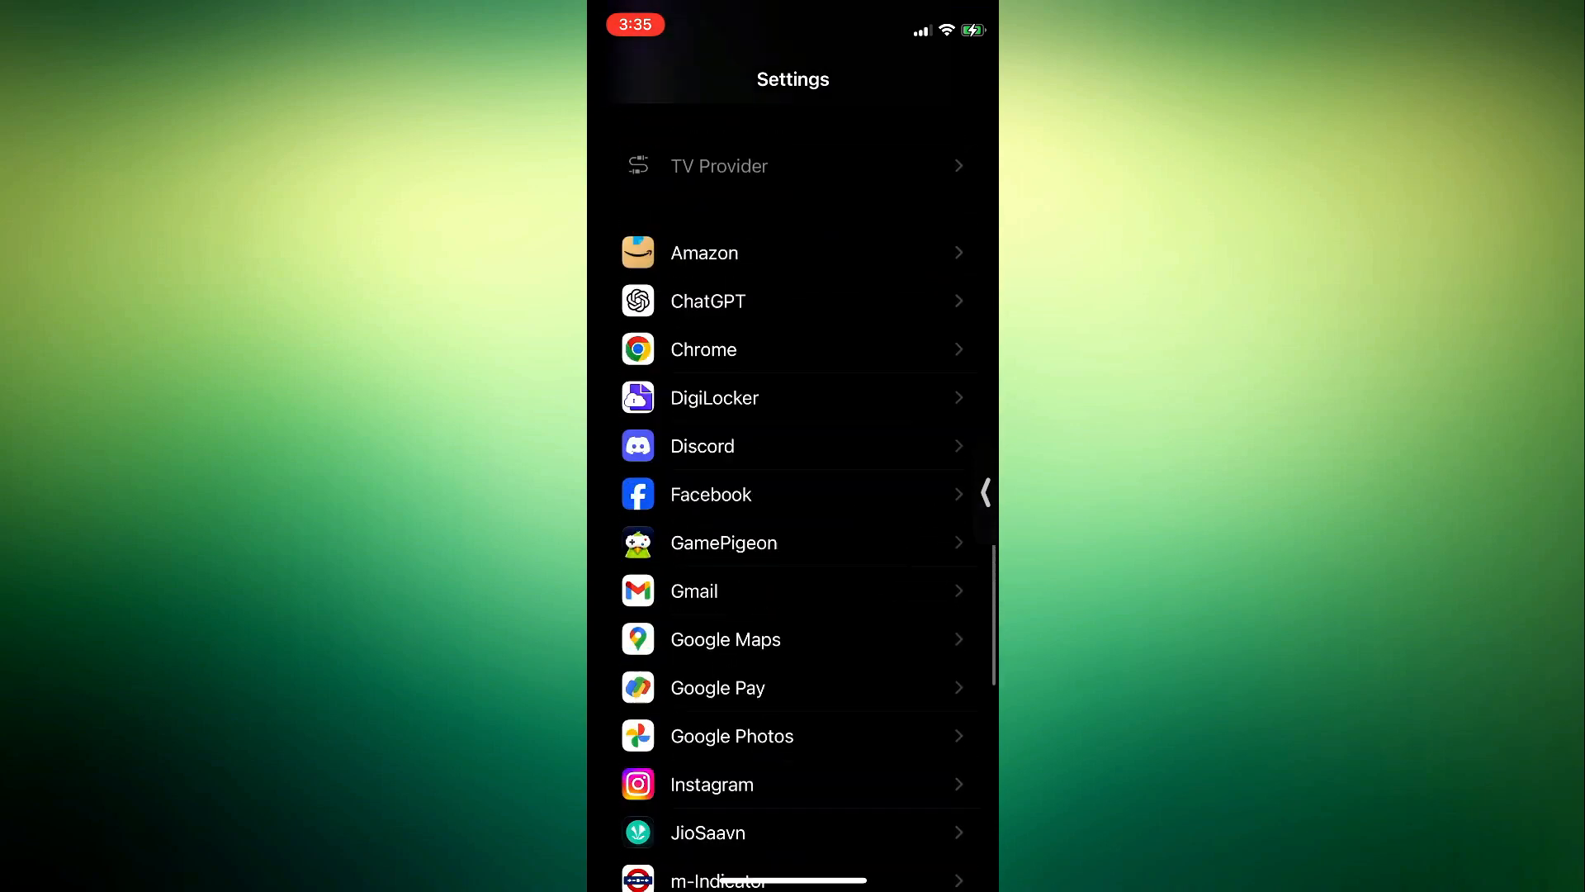
scroll(down, 3)
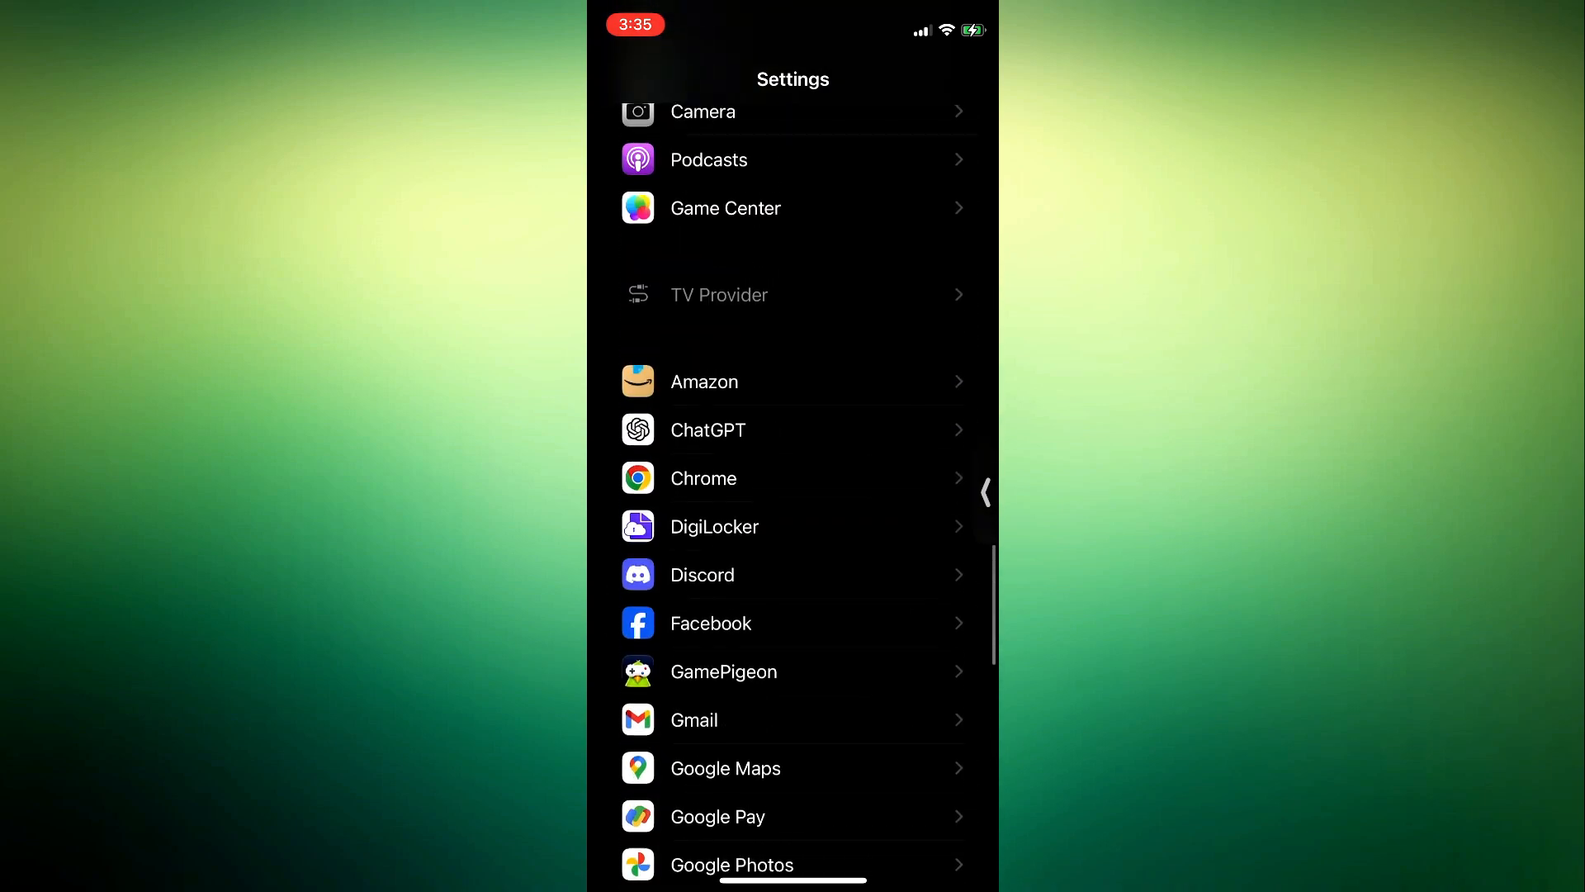
scroll(up, 3)
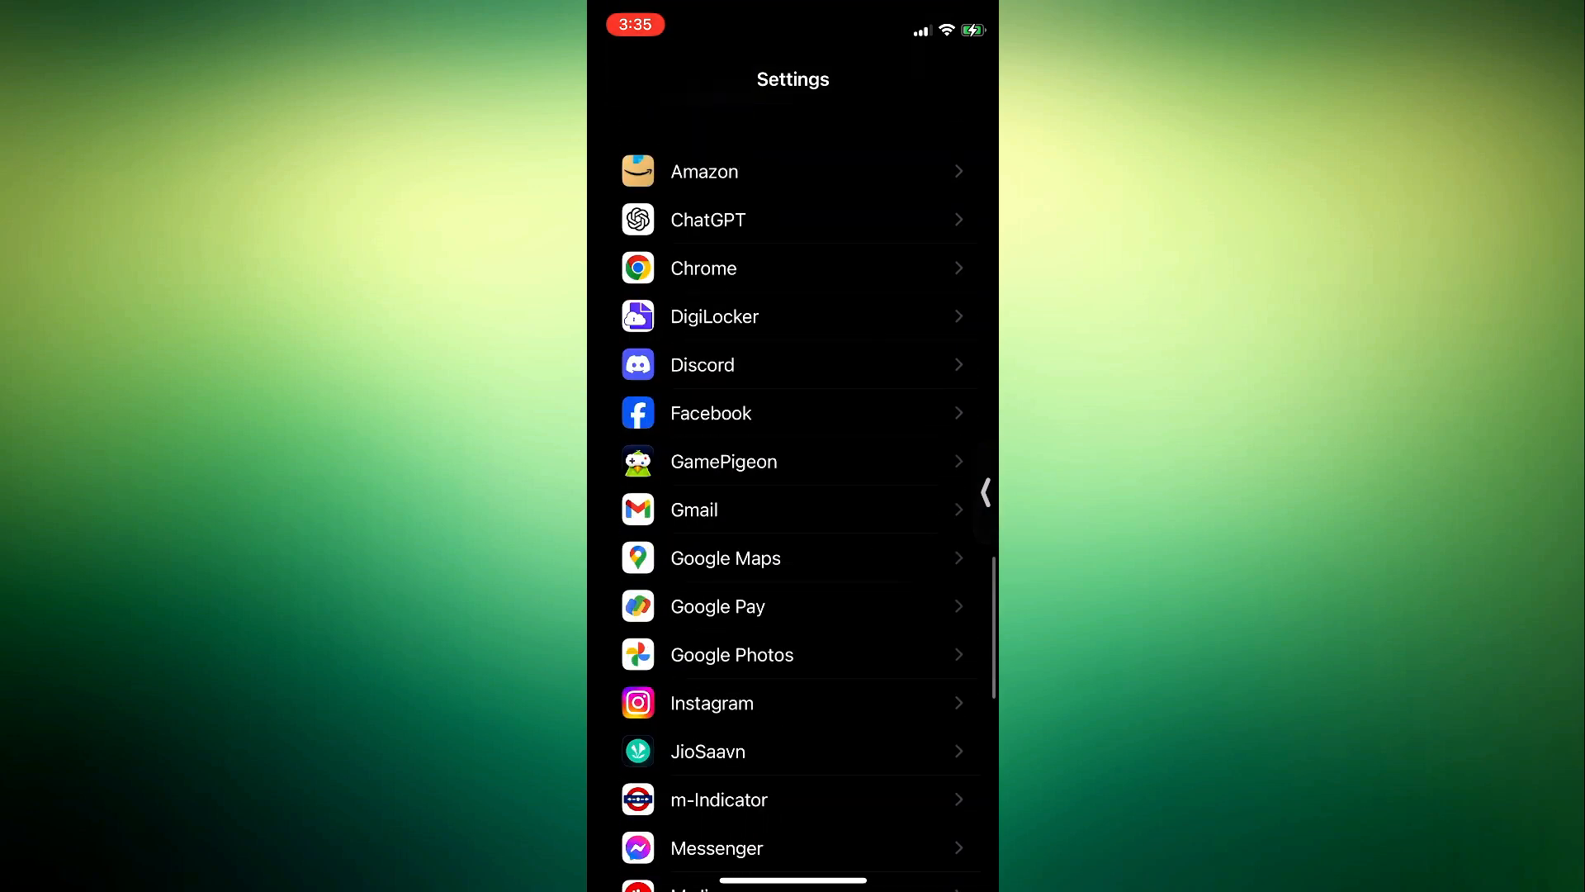
scroll(up, 3)
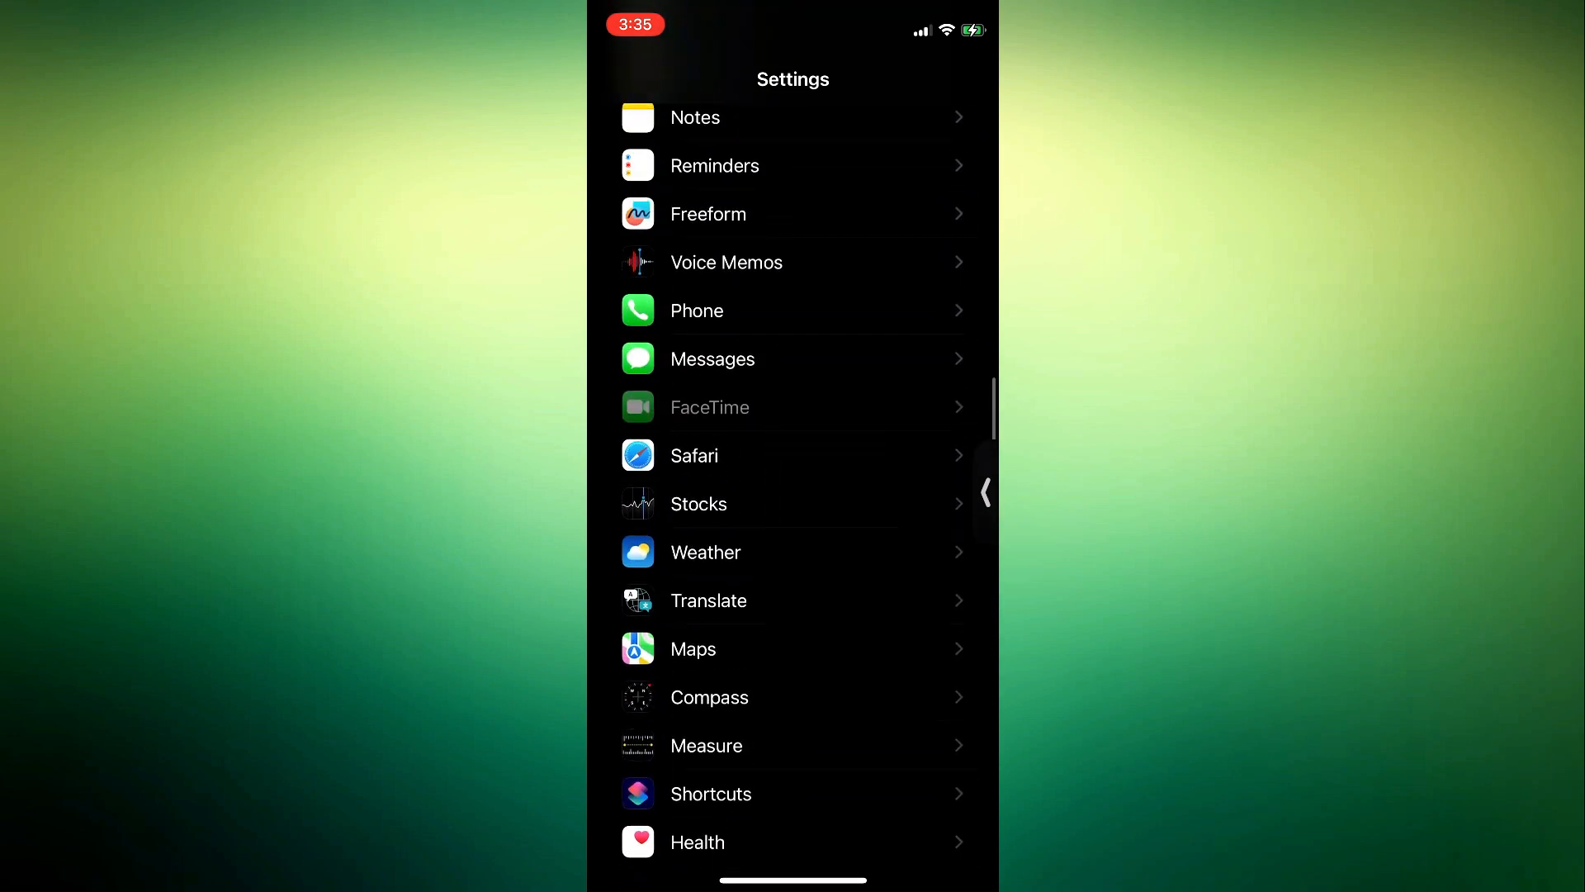
click(712, 359)
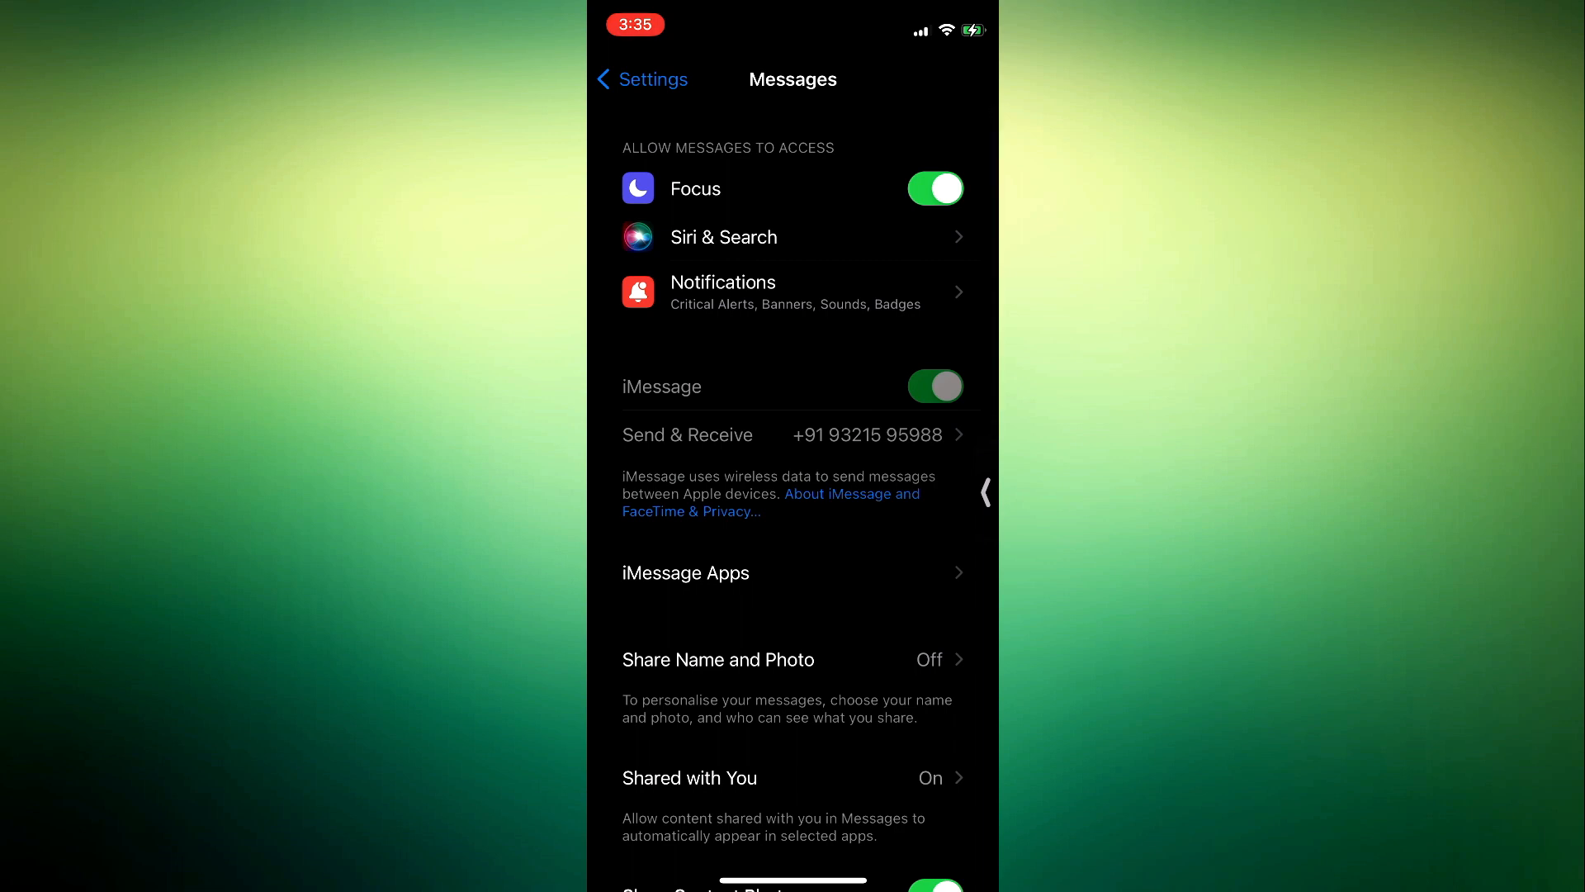
Open the iMessage Apps page from Messages settings
click(686, 572)
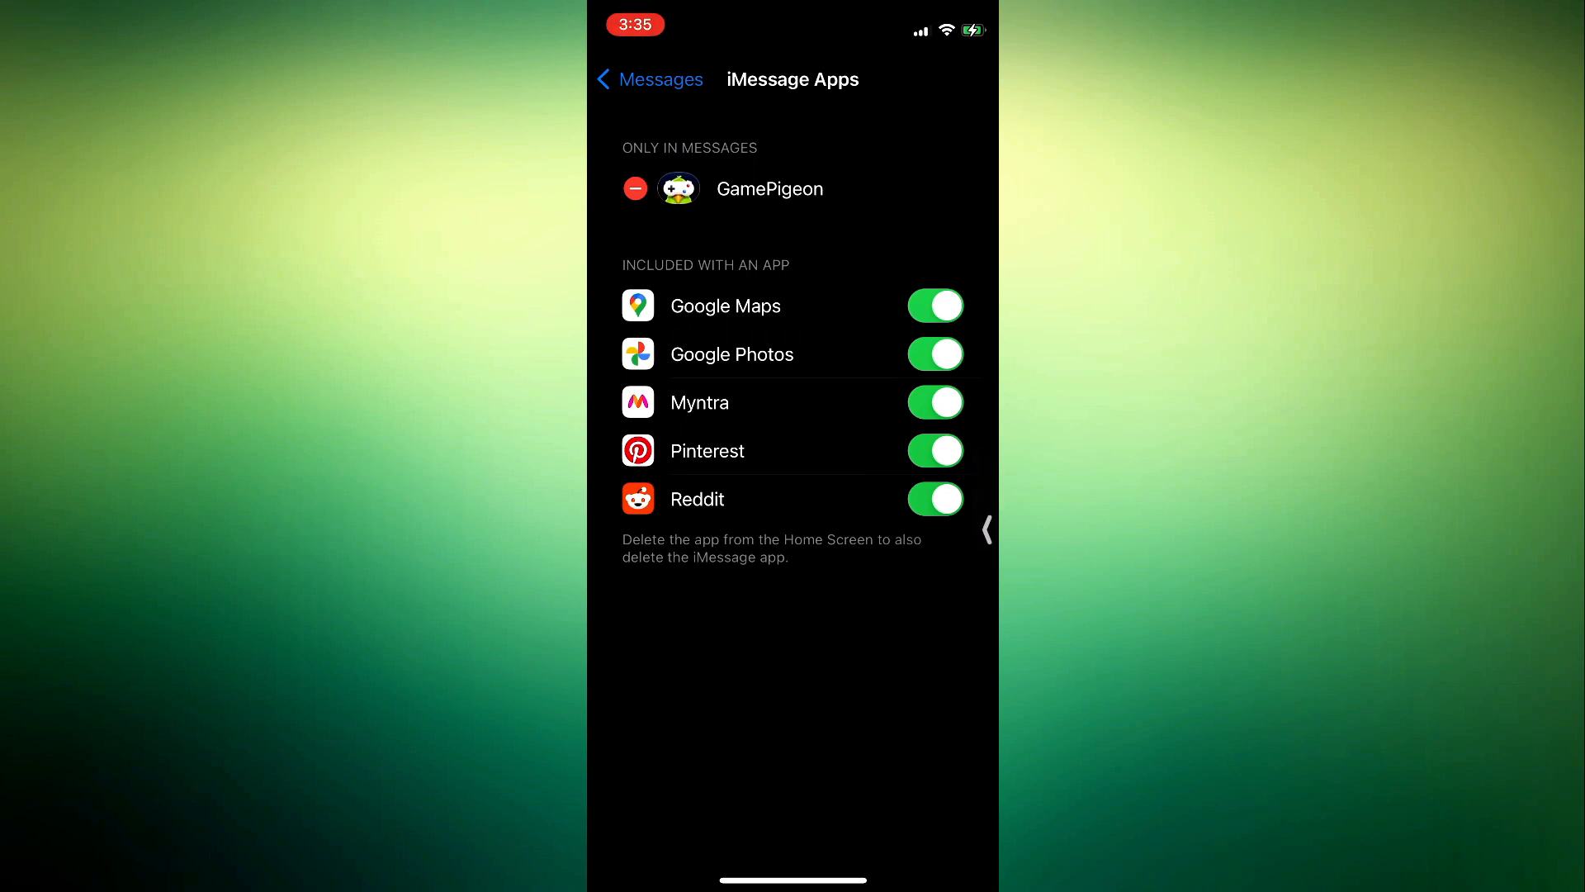
Delete GamePigeon and its data from the iMessage Apps list, confirming the alert
click(636, 189)
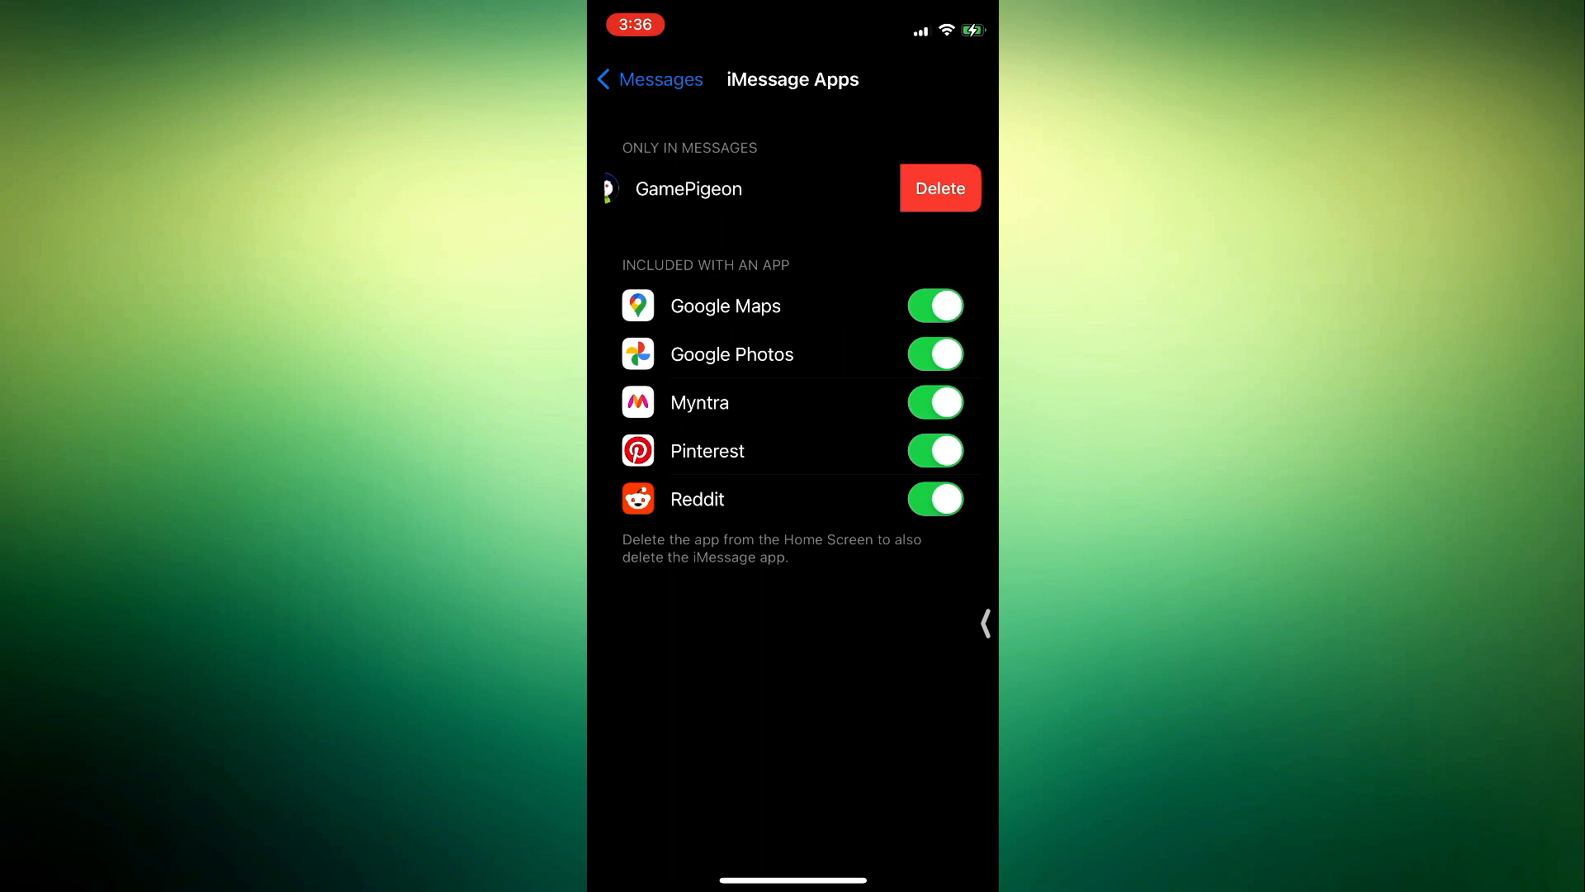
click(938, 188)
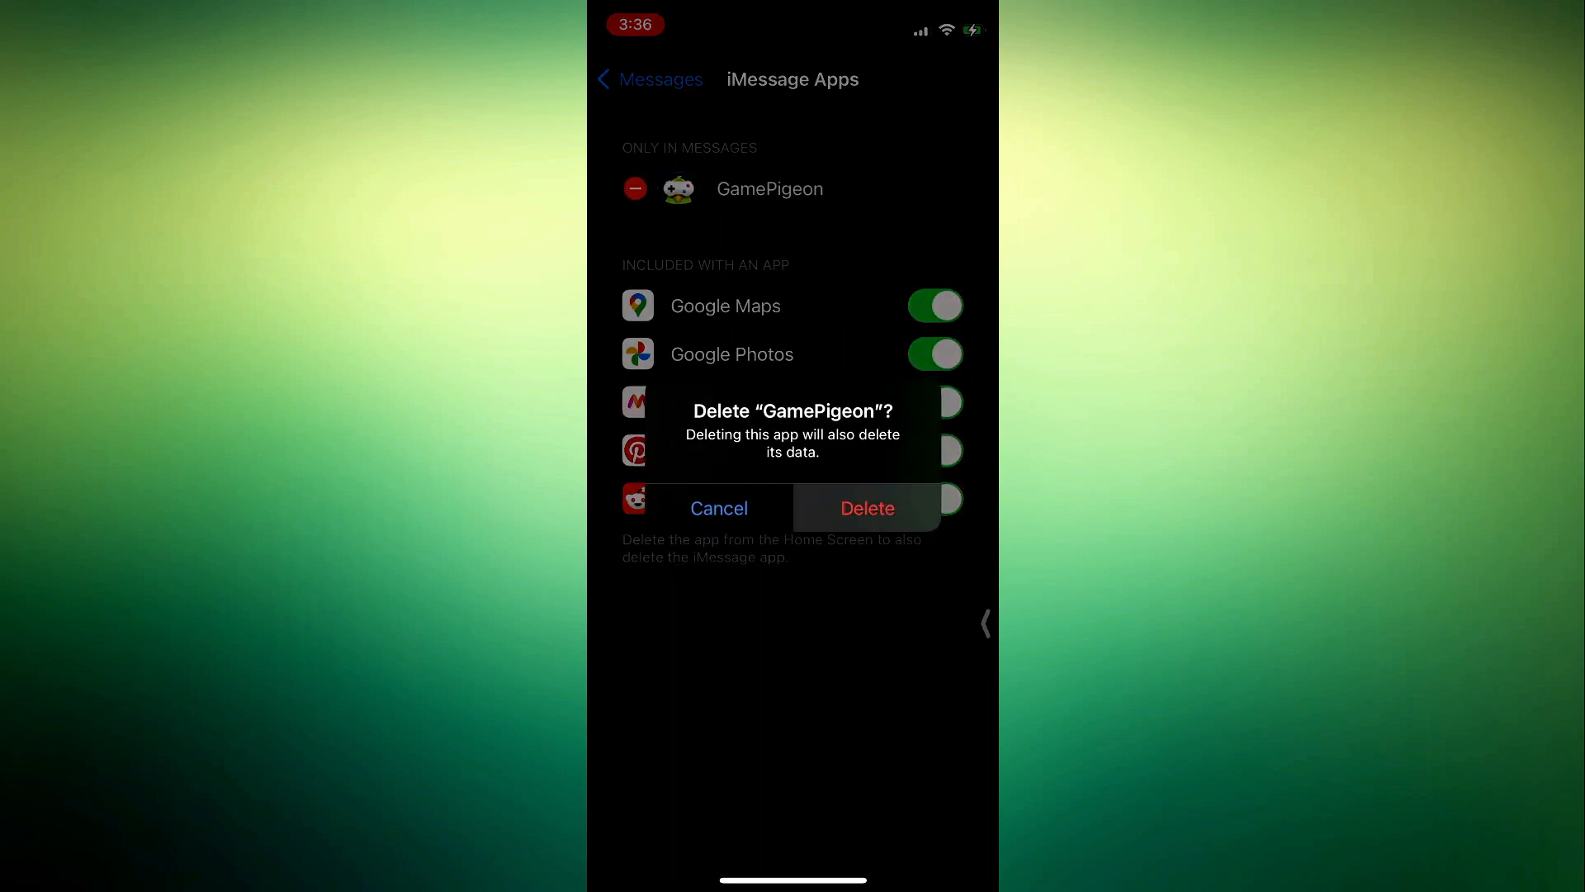
click(866, 507)
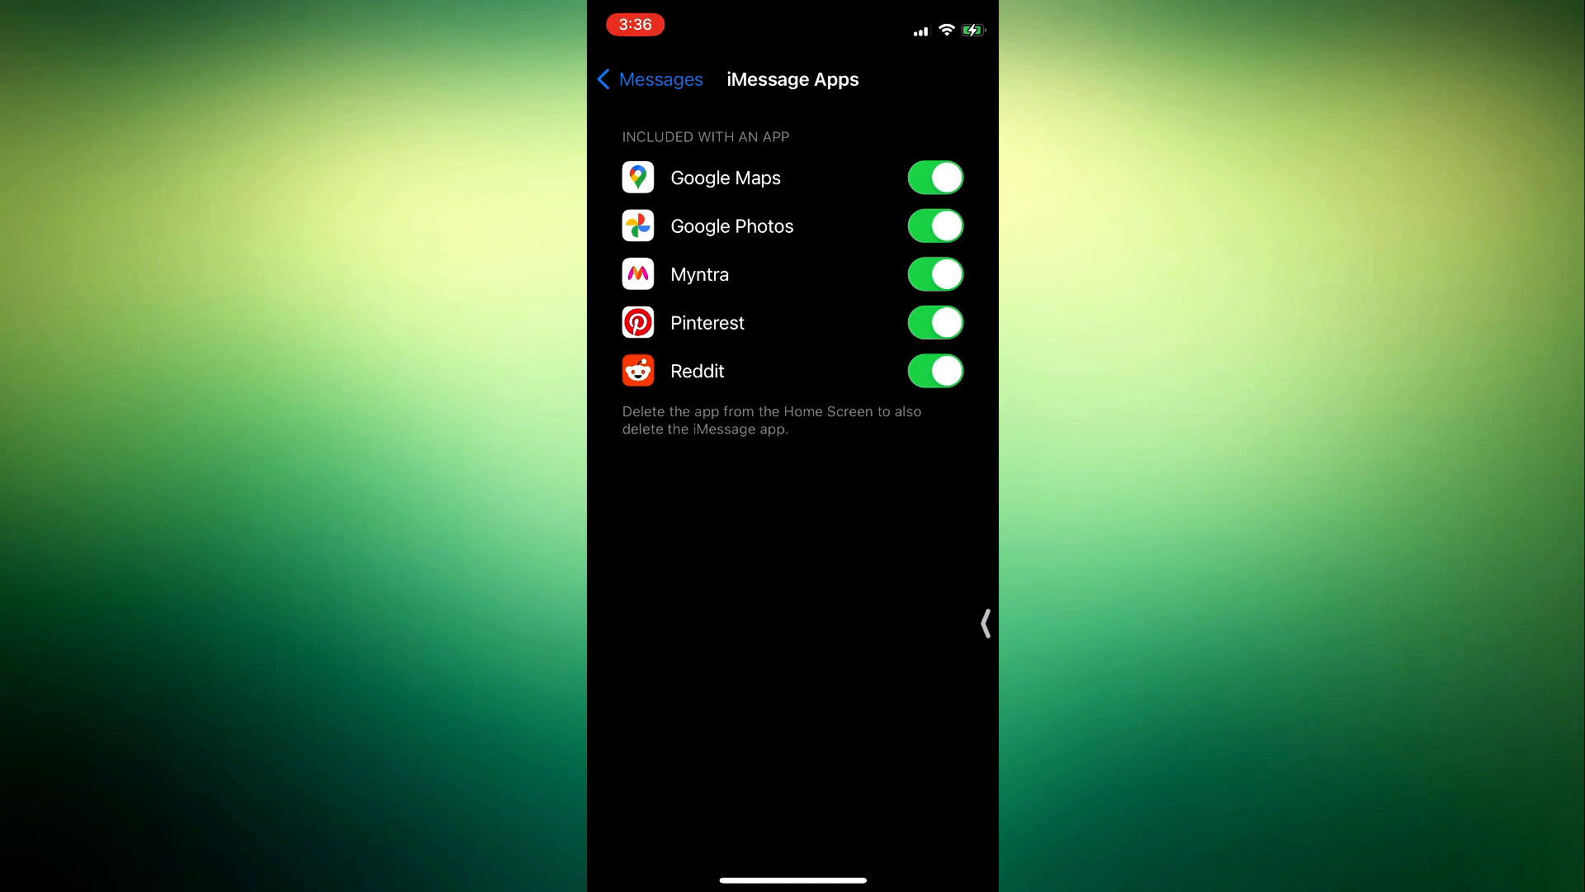